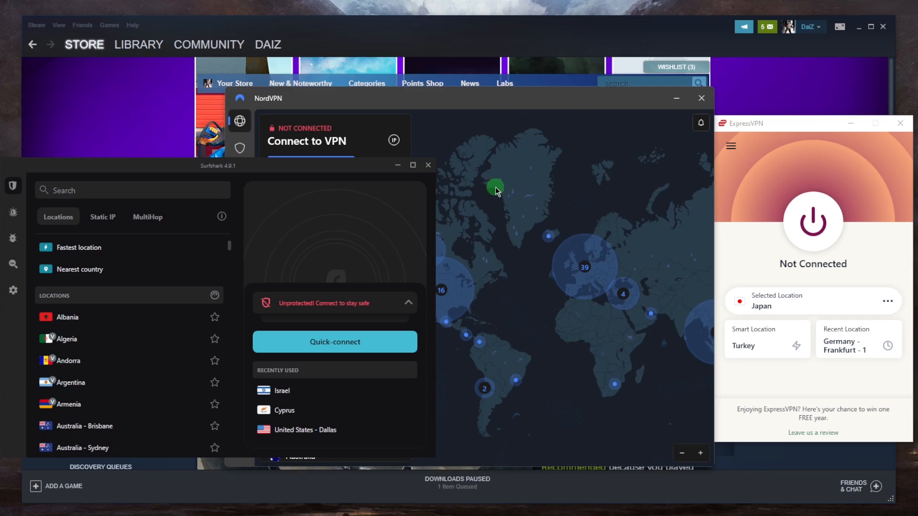
mouse_move(557, 179)
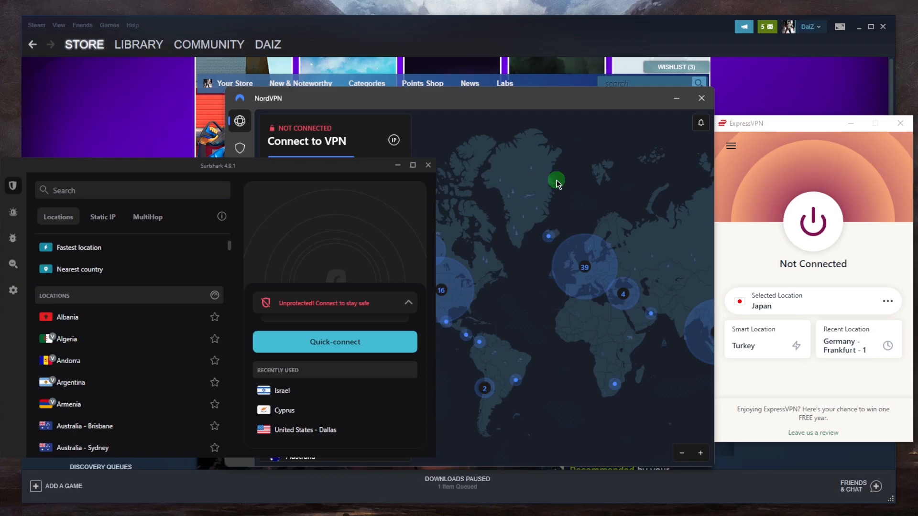
mouse_move(556, 218)
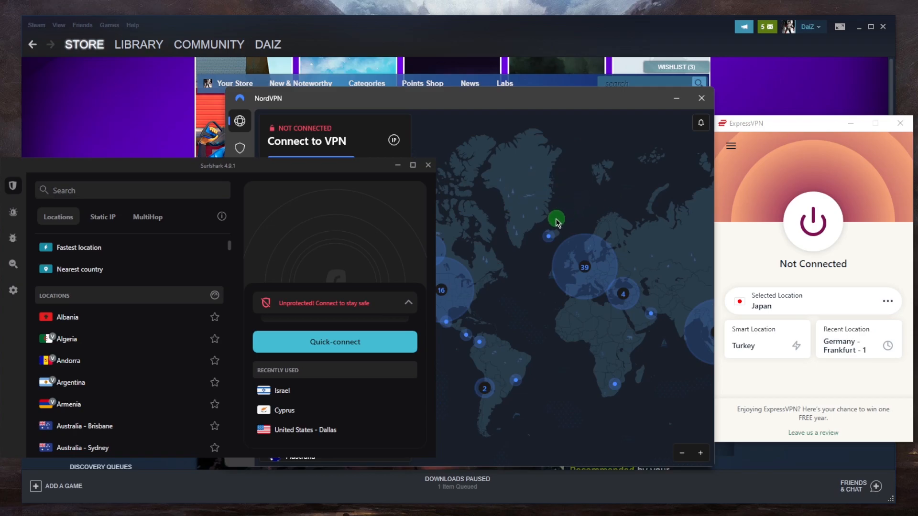
mouse_move(526, 265)
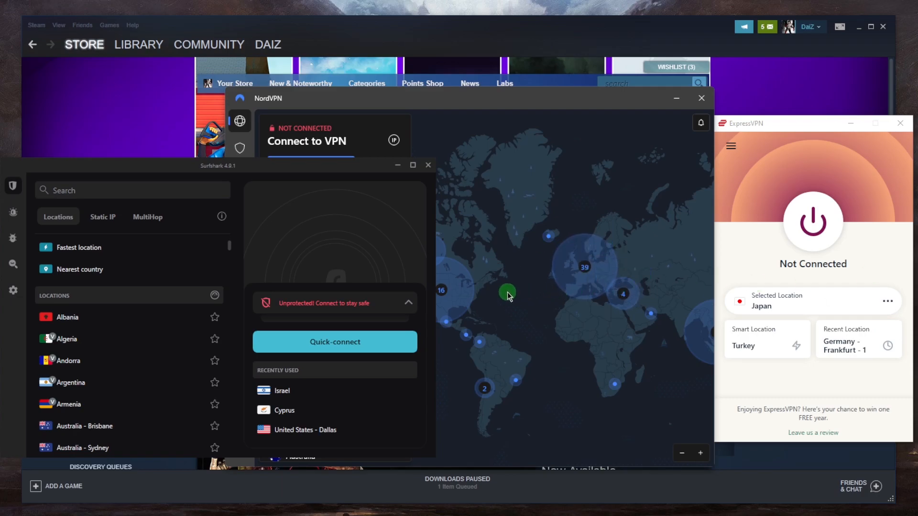
mouse_move(502, 257)
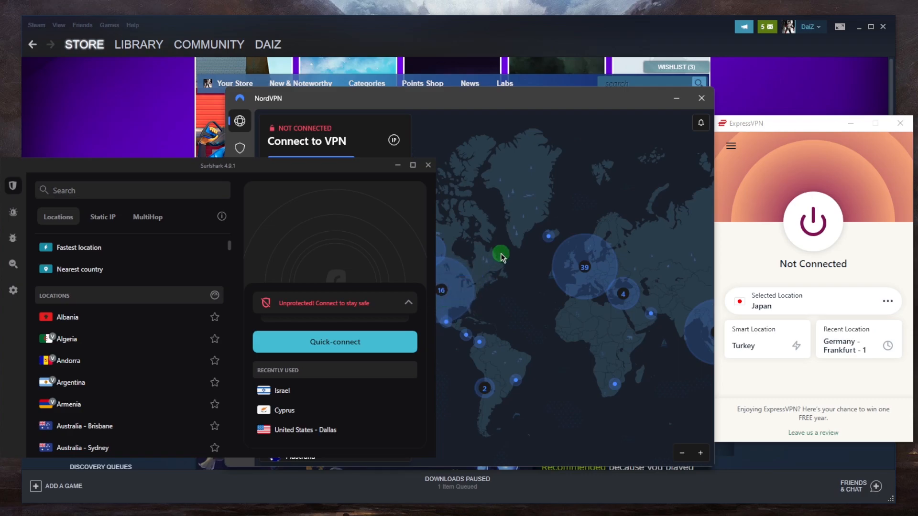
mouse_move(726, 218)
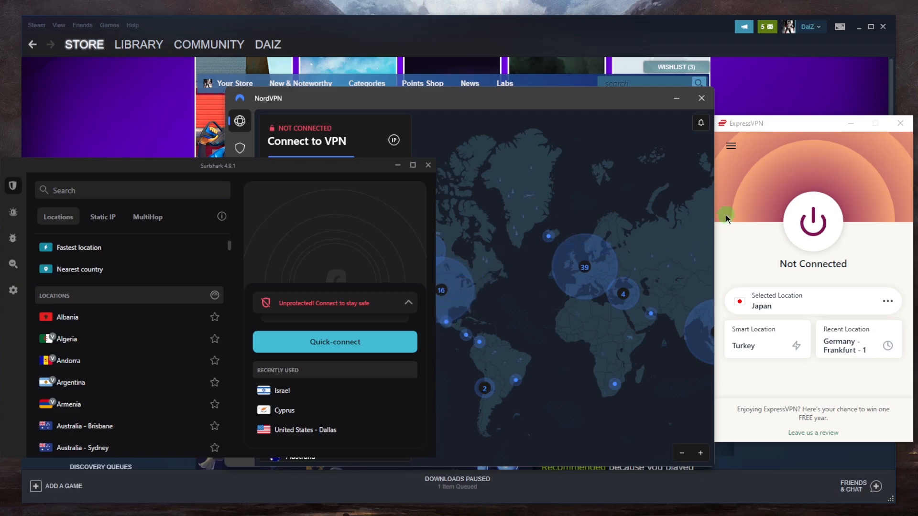
mouse_move(716, 215)
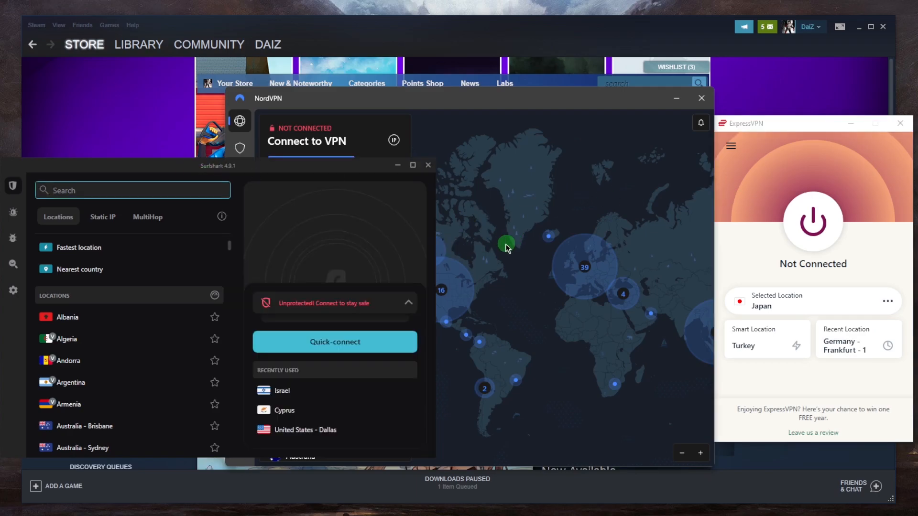
mouse_move(494, 256)
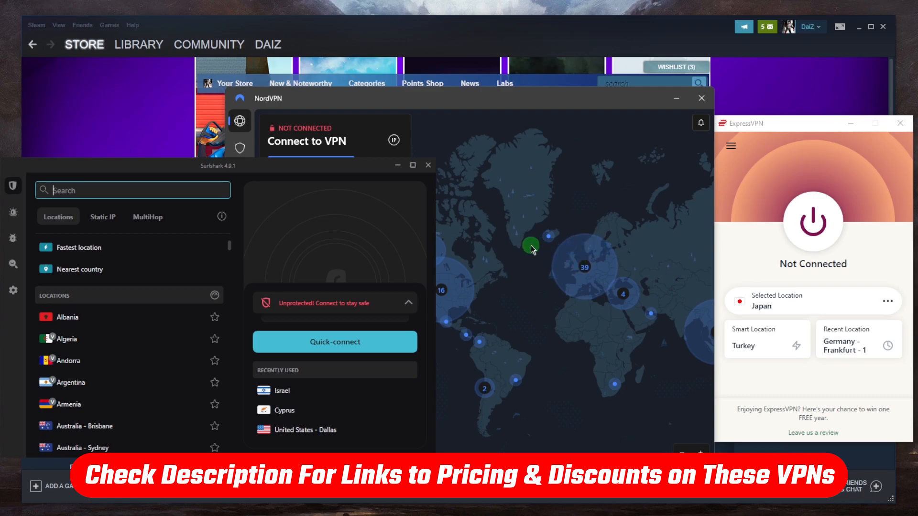
mouse_move(547, 210)
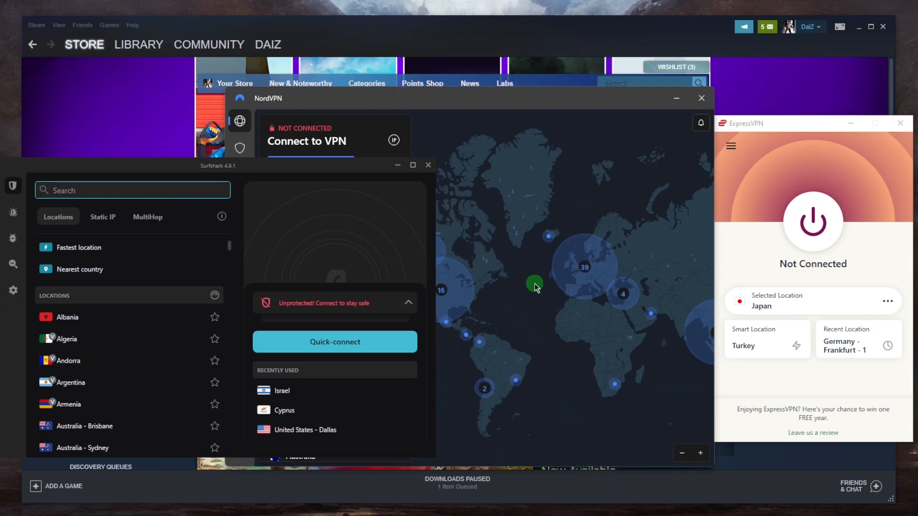
mouse_move(503, 228)
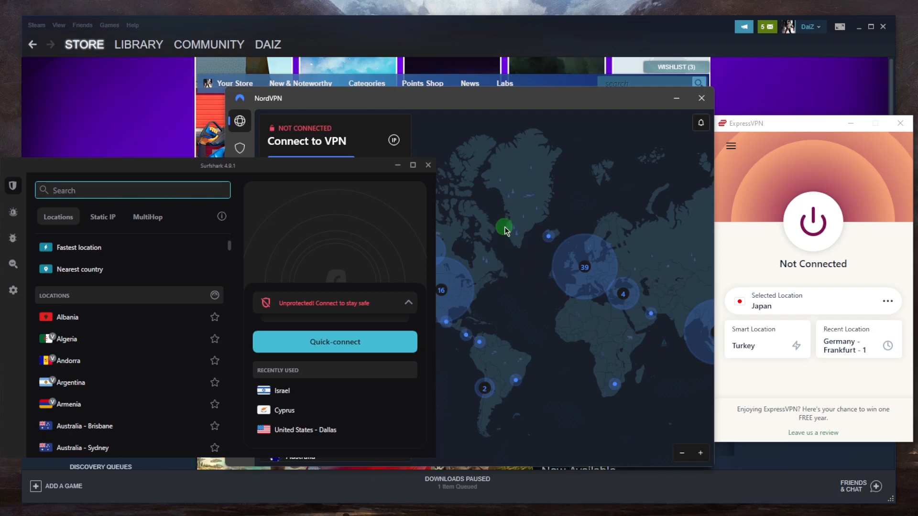
mouse_move(556, 253)
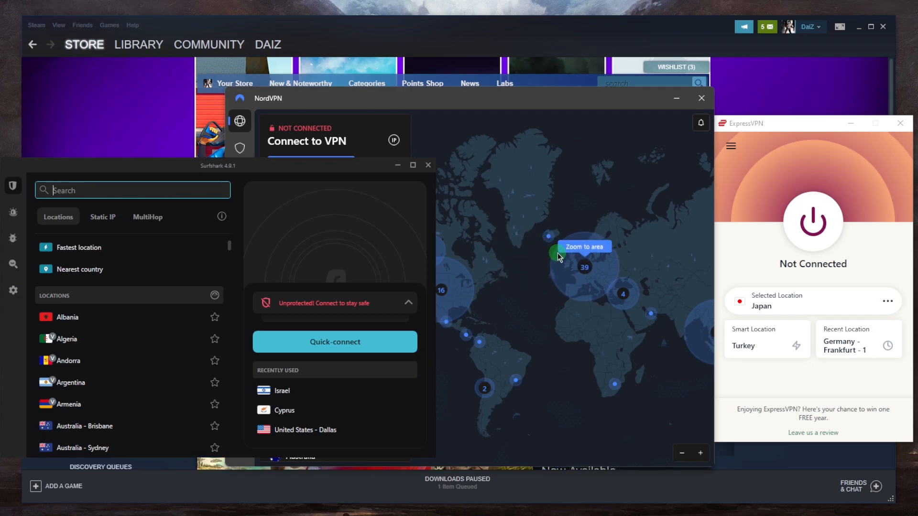
mouse_move(538, 252)
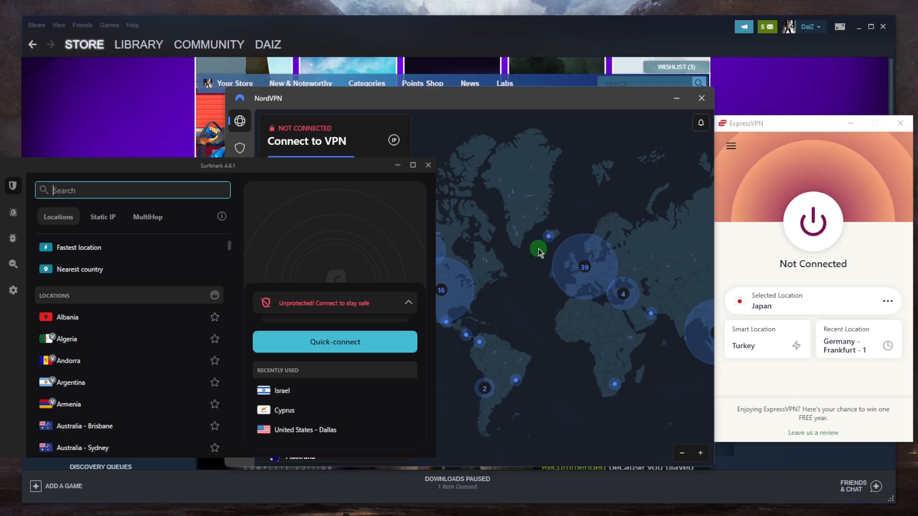
mouse_move(534, 260)
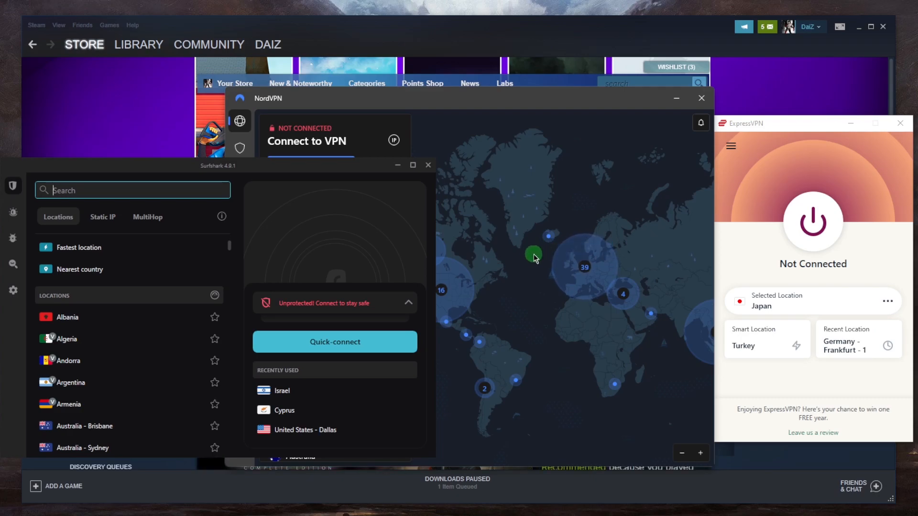
mouse_move(519, 254)
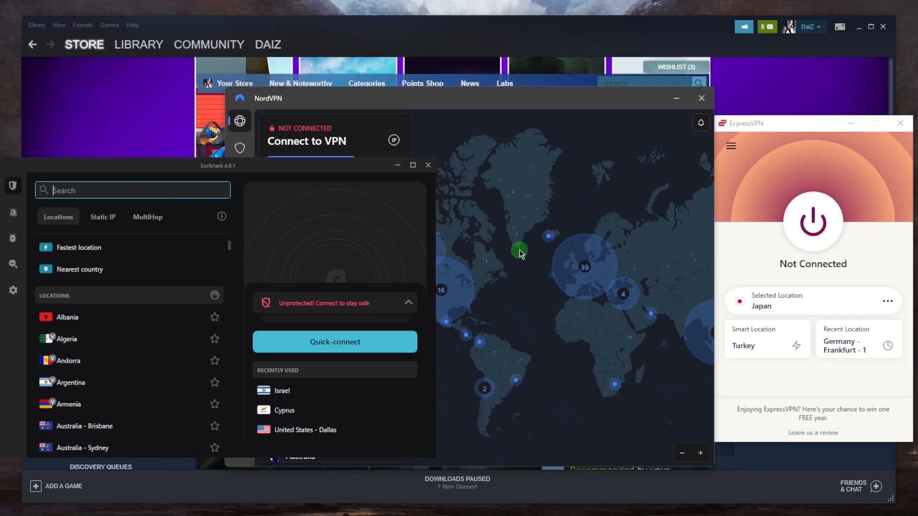
mouse_move(533, 261)
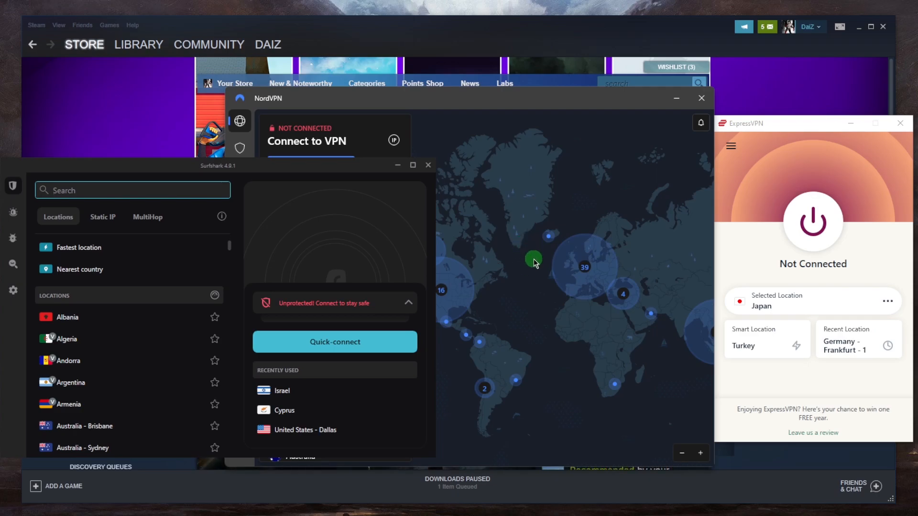
mouse_move(532, 232)
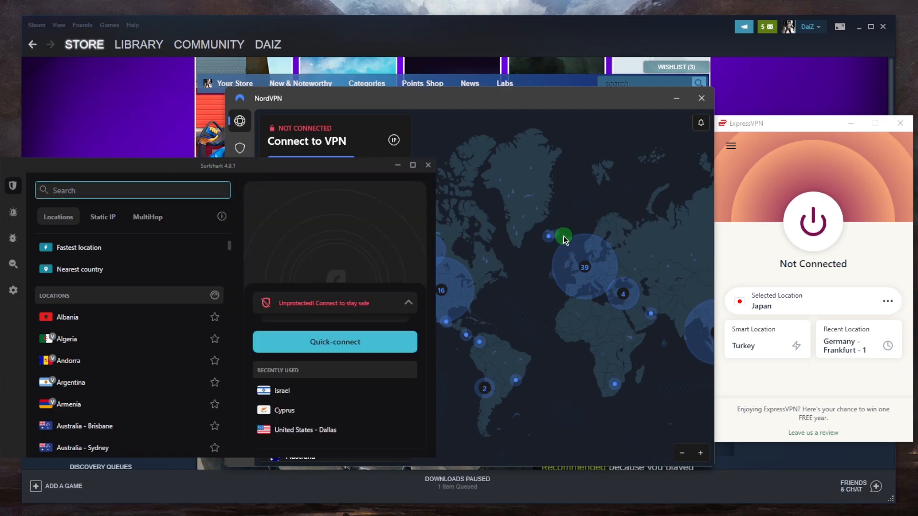
mouse_move(539, 192)
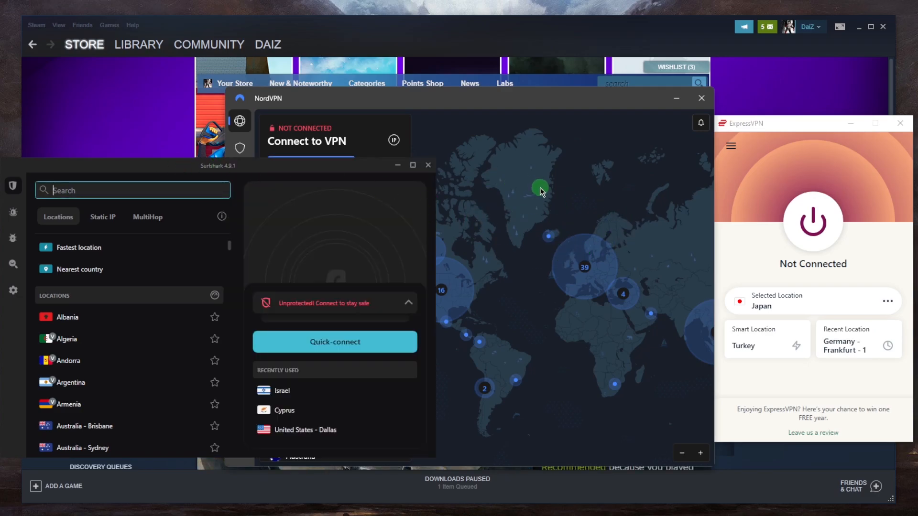
mouse_move(719, 179)
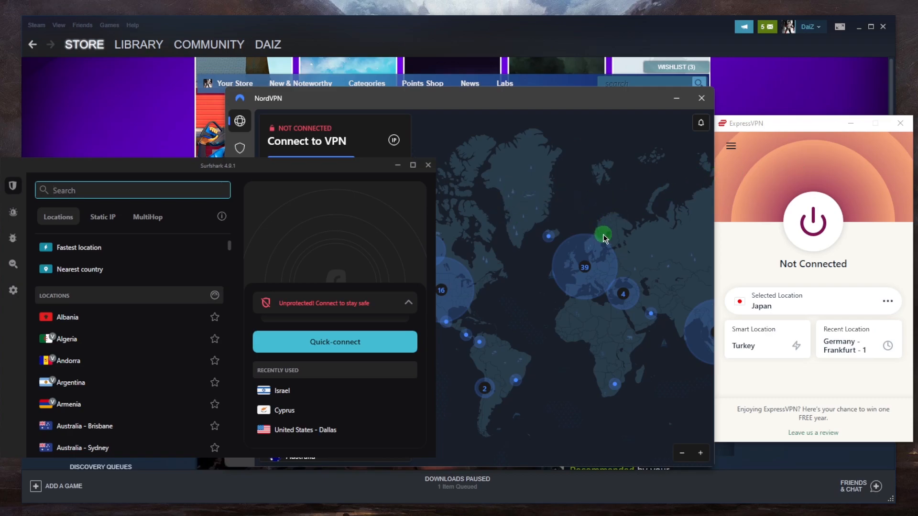
mouse_move(649, 252)
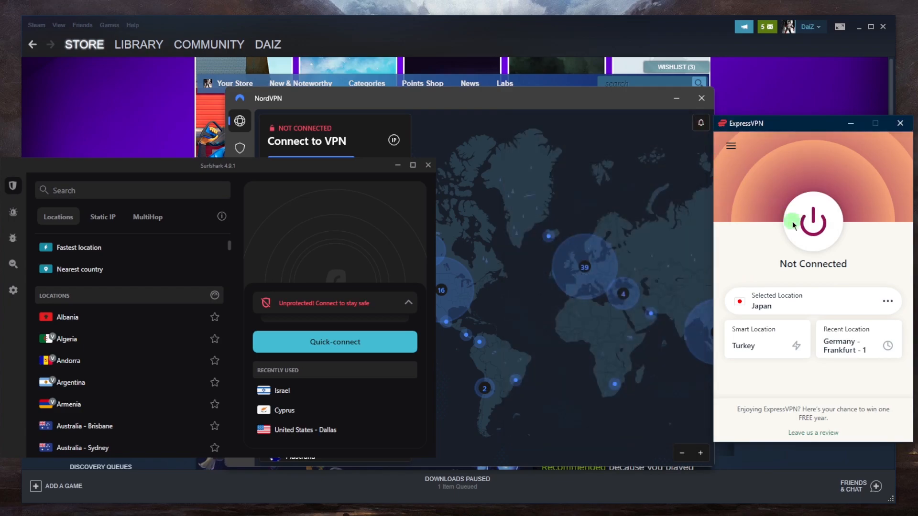
mouse_move(886, 31)
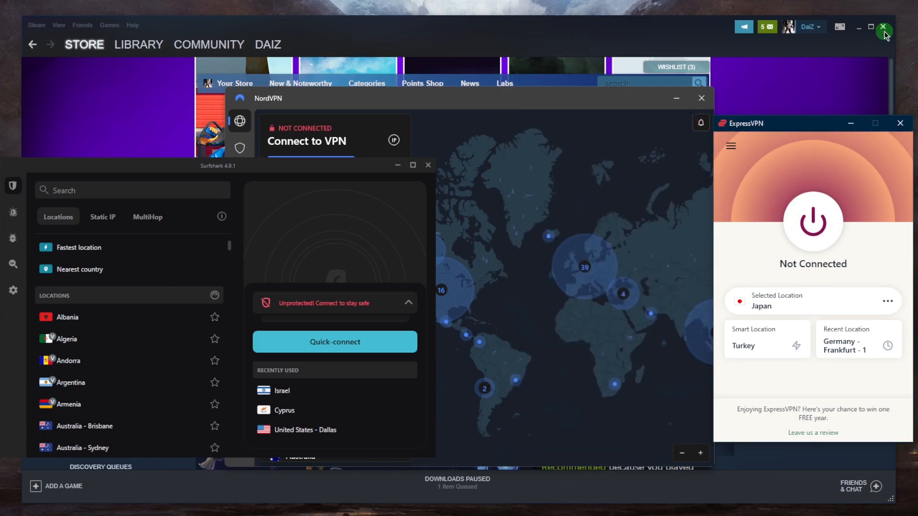
mouse_move(834, 82)
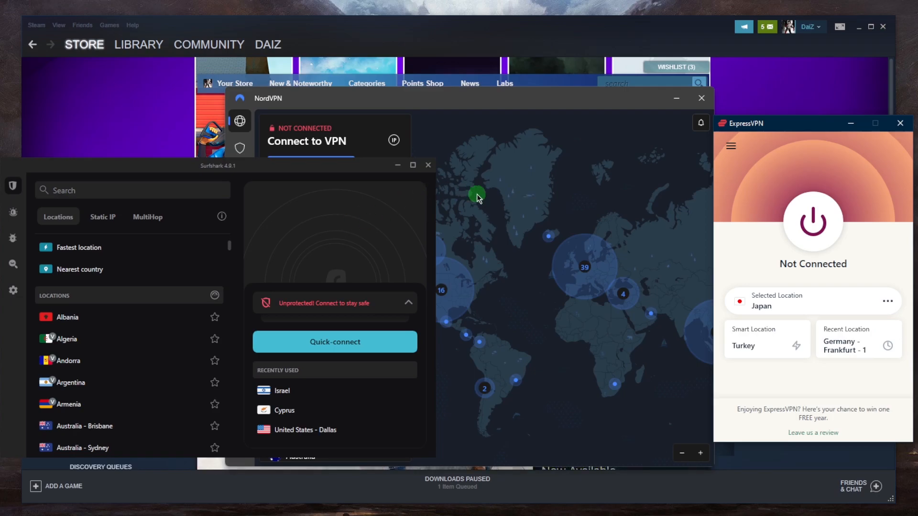
click(811, 27)
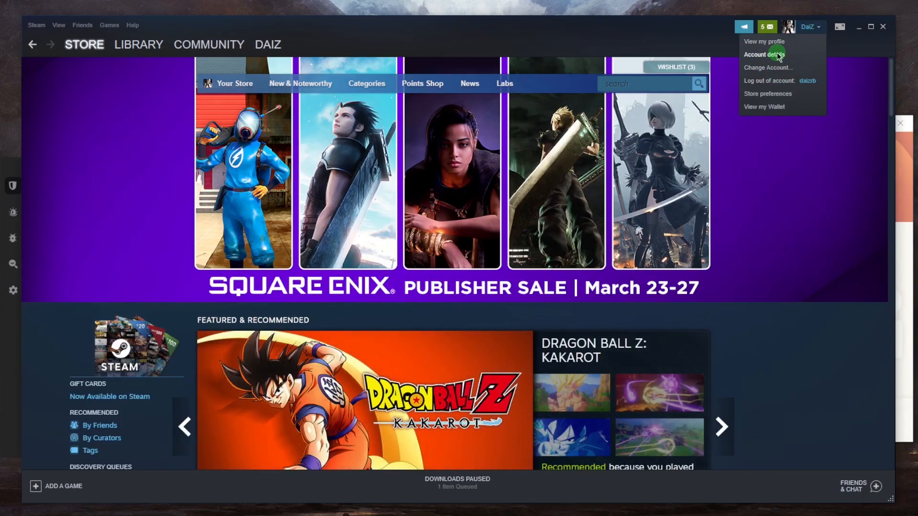
click(847, 63)
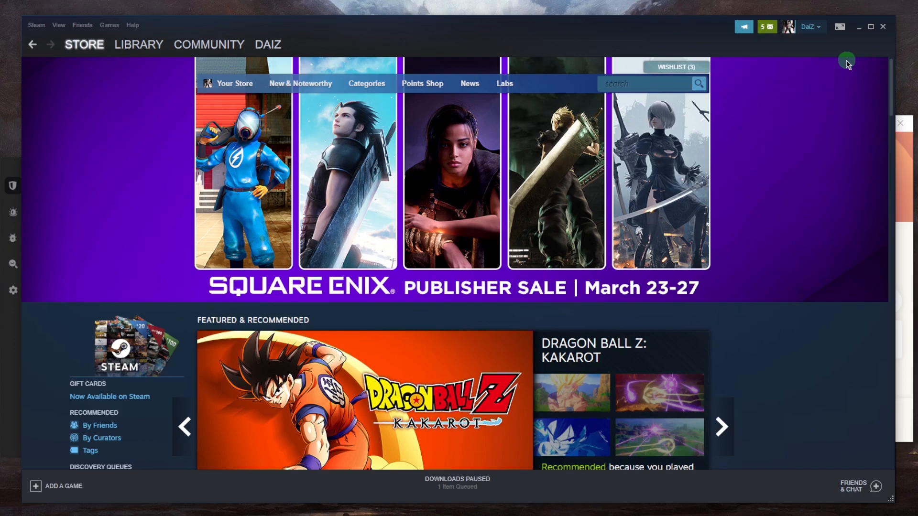
click(721, 426)
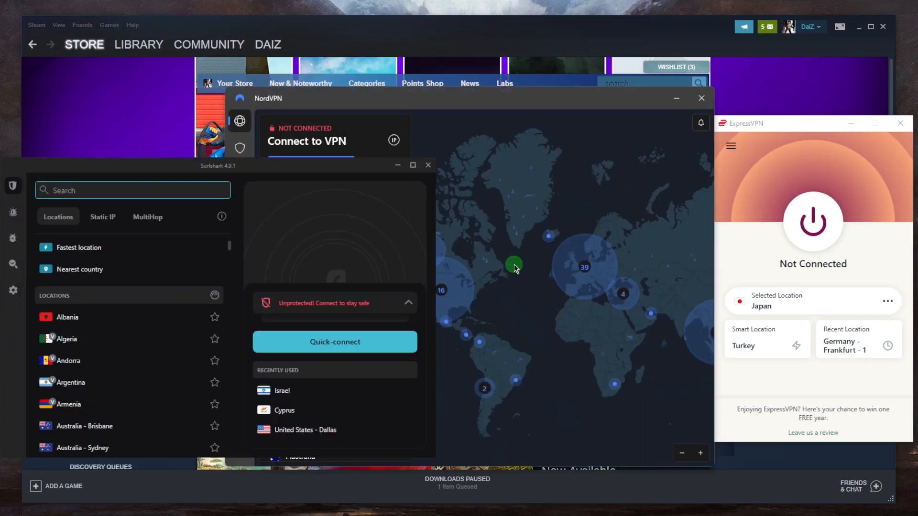
mouse_move(522, 241)
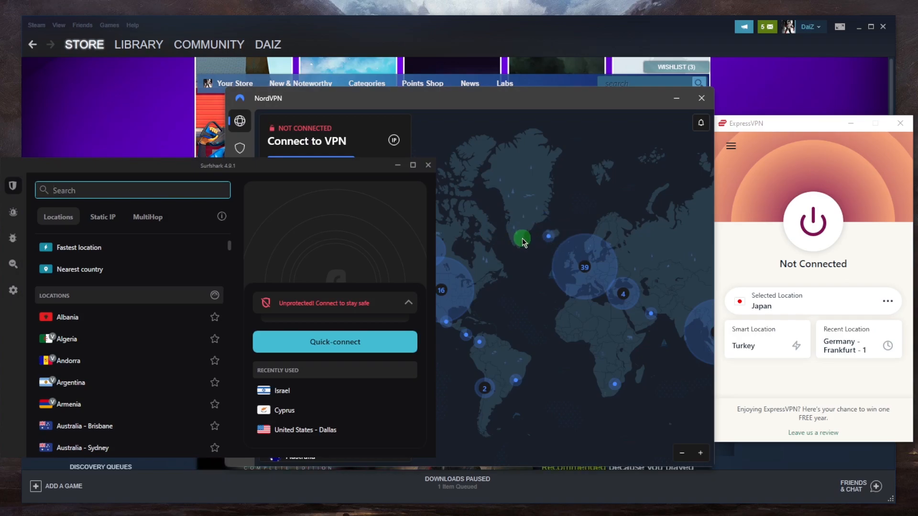
mouse_move(466, 205)
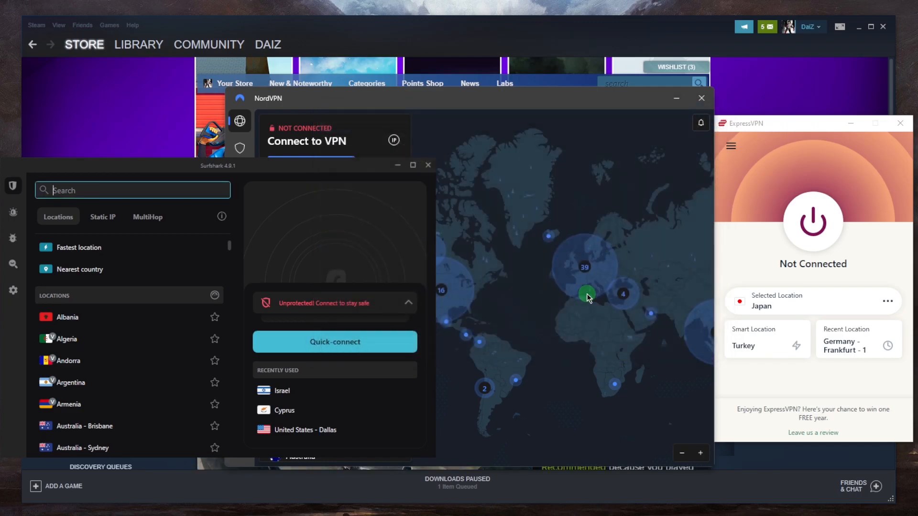
mouse_move(883, 43)
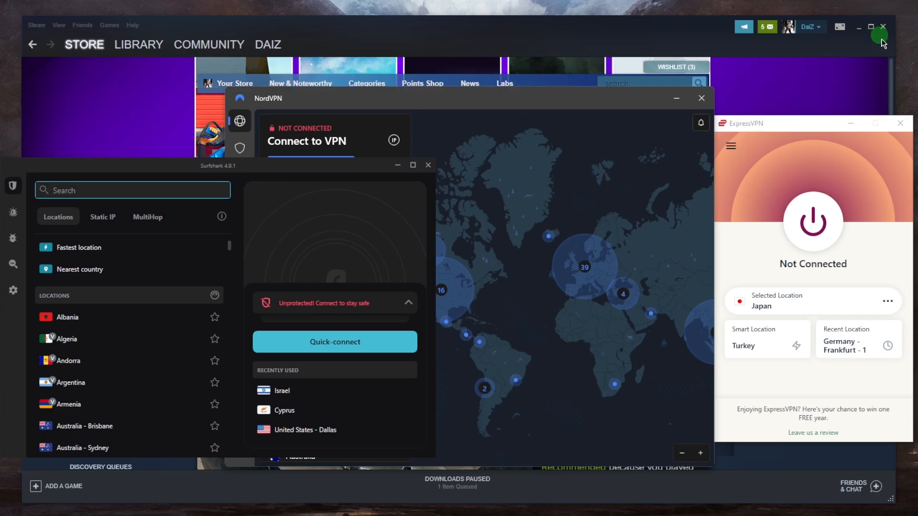
mouse_move(590, 231)
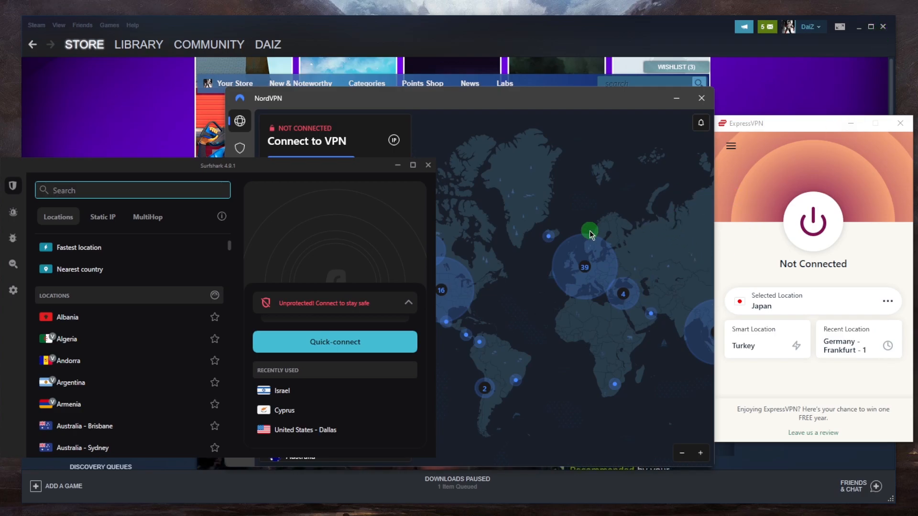
mouse_move(804, 42)
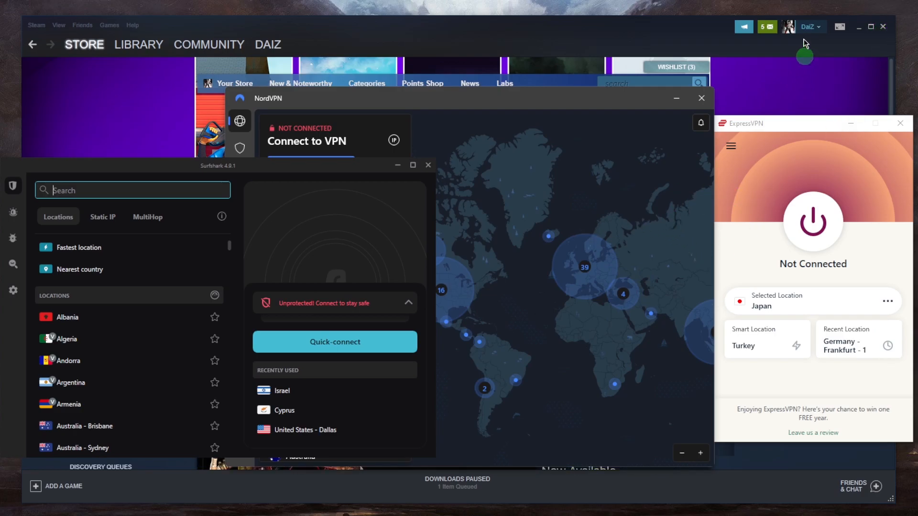
mouse_move(619, 39)
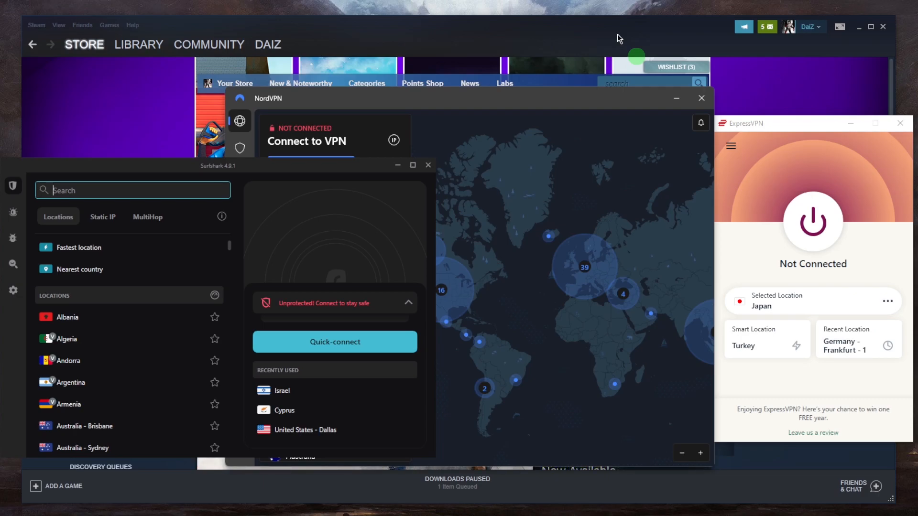
mouse_move(583, 312)
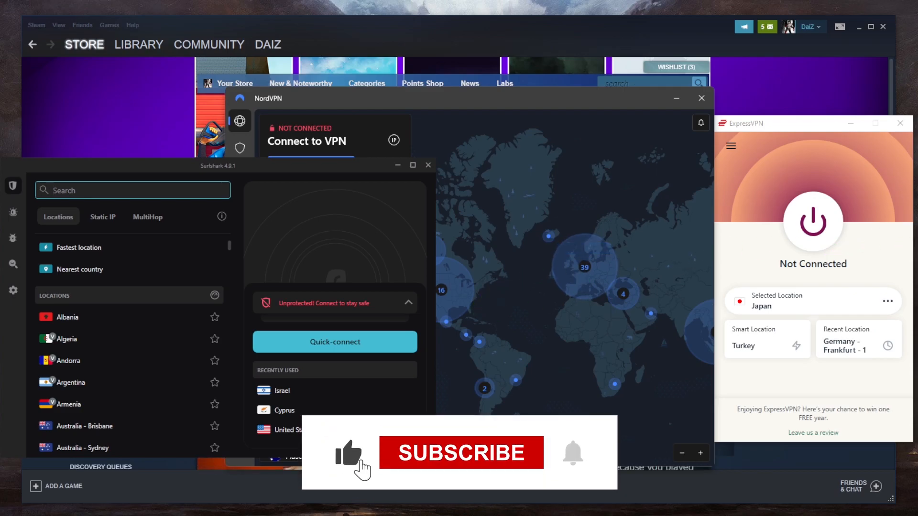
click(461, 452)
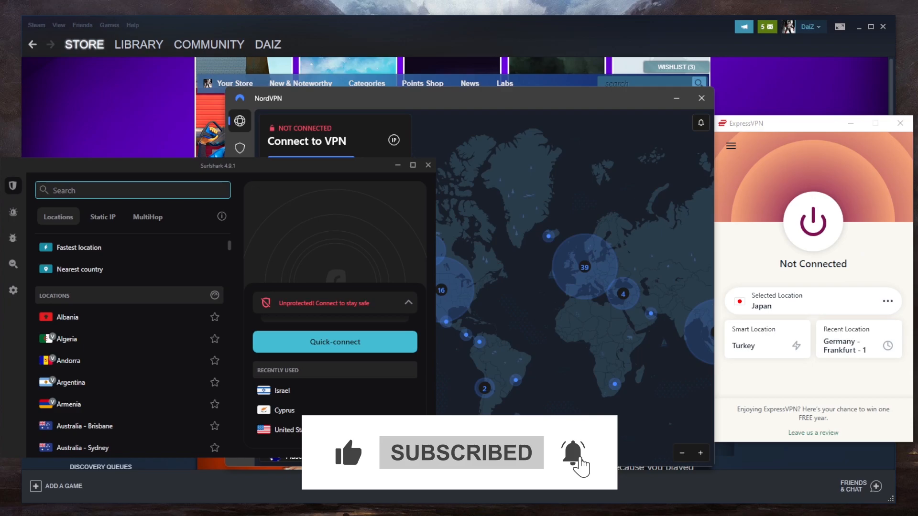
mouse_move(574, 138)
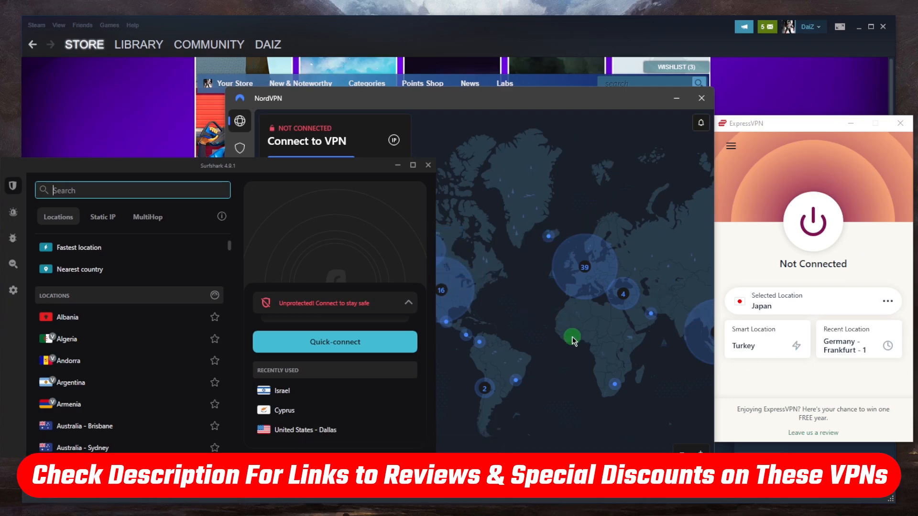
mouse_move(767, 229)
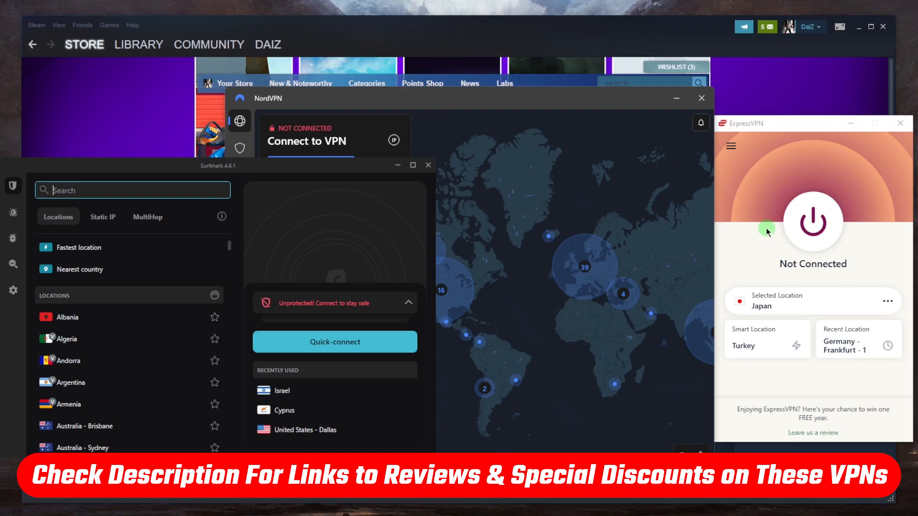